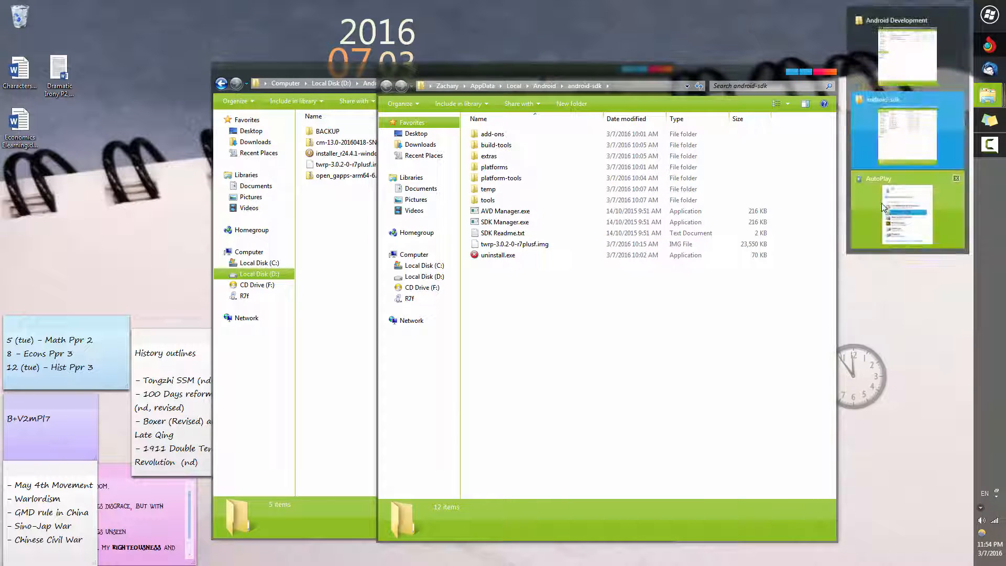
Open the R7f phone's files from the AutoPlay prompt beside the Android Development folder.
left_click(906, 212)
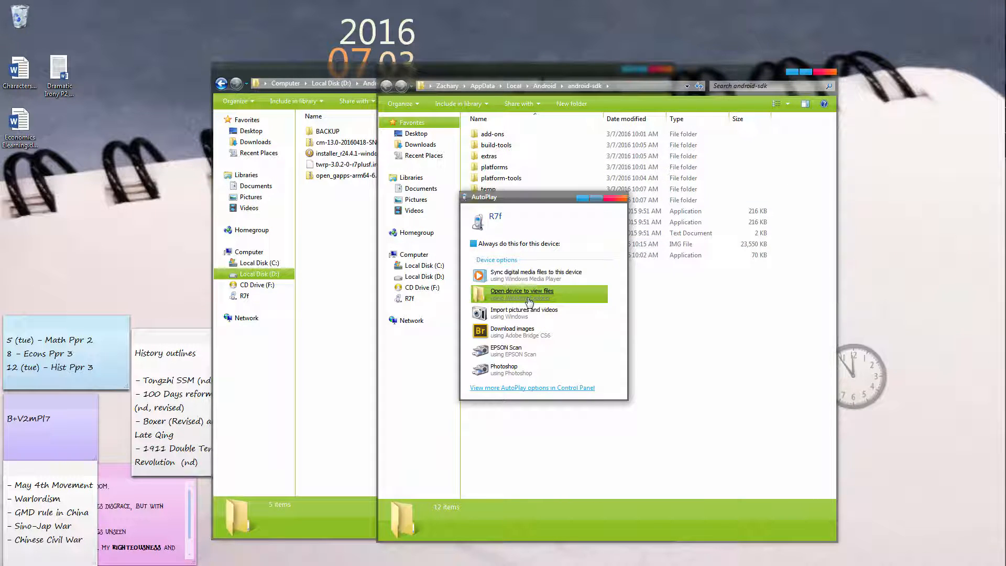
left_click(521, 291)
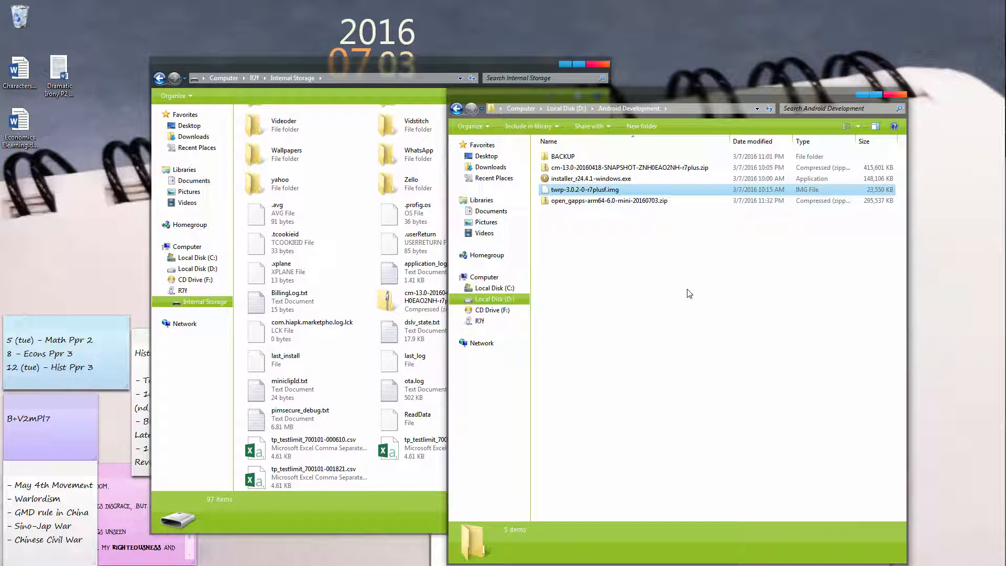
Copy the cm-13.0 and open_gapps-arm64-6.0-mini zips into the R7f internal storage.
left_click(628, 168)
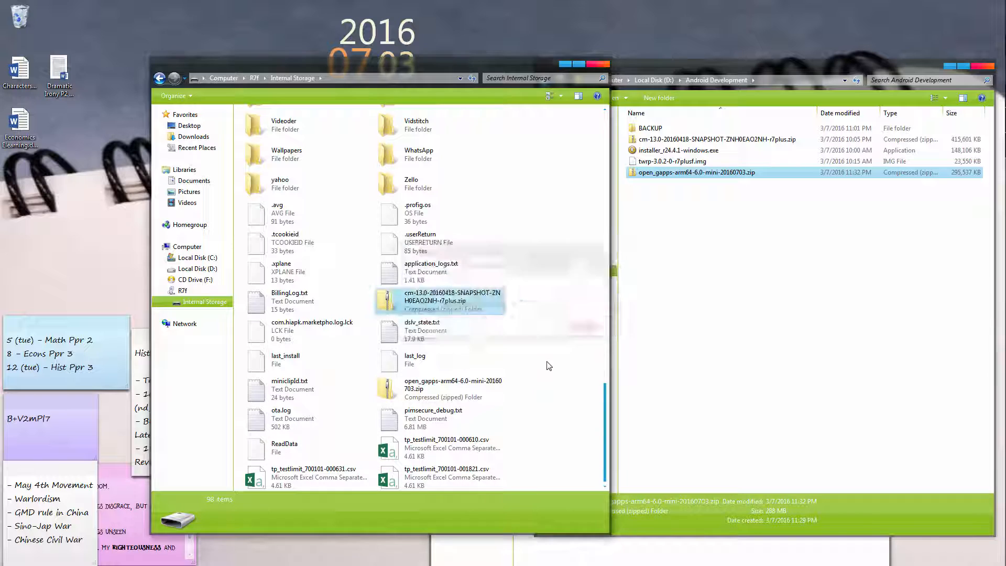
mouse_move(698, 358)
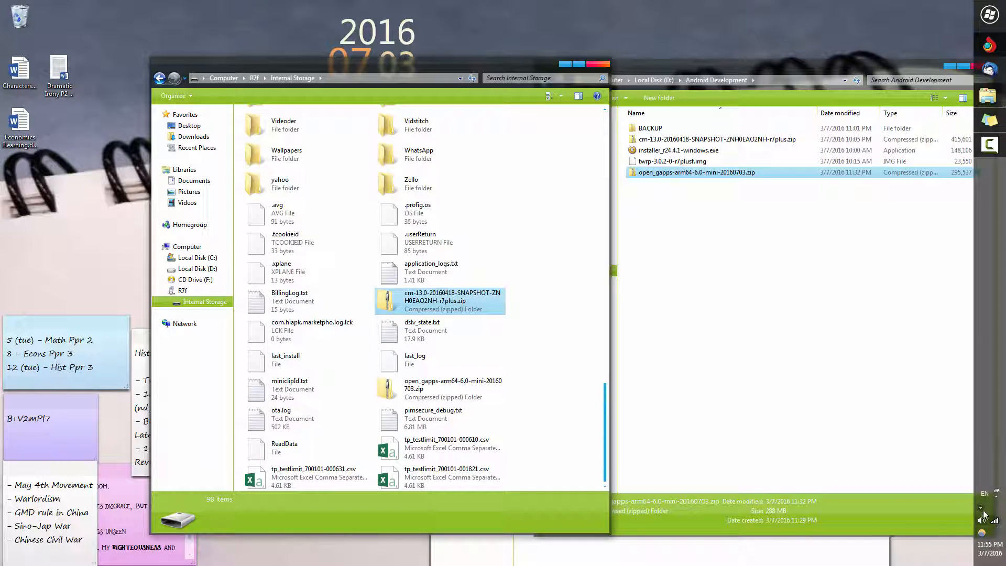
Eject the R7f phone's MTP connection via Safely Remove Hardware.
left_click(981, 520)
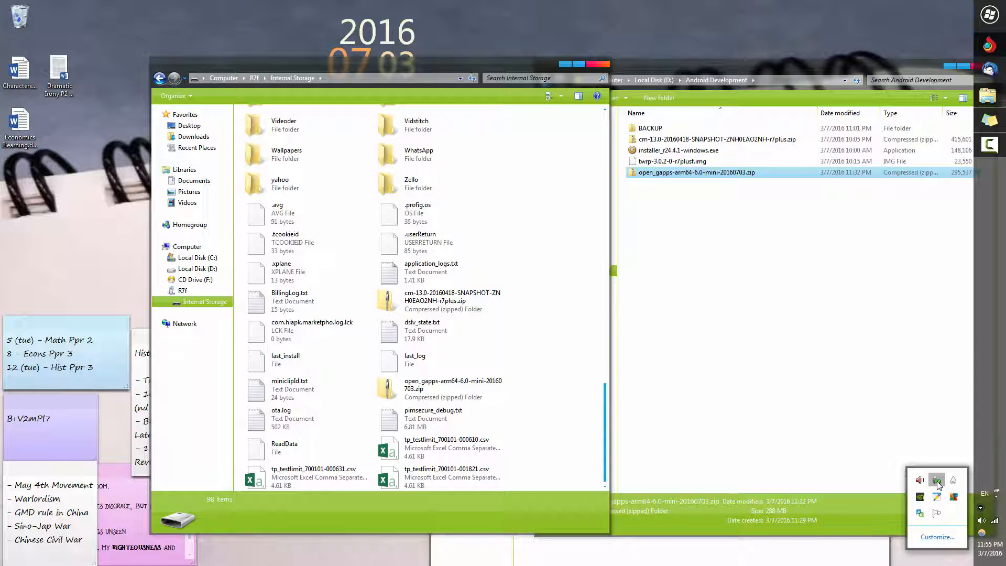
left_click(936, 479)
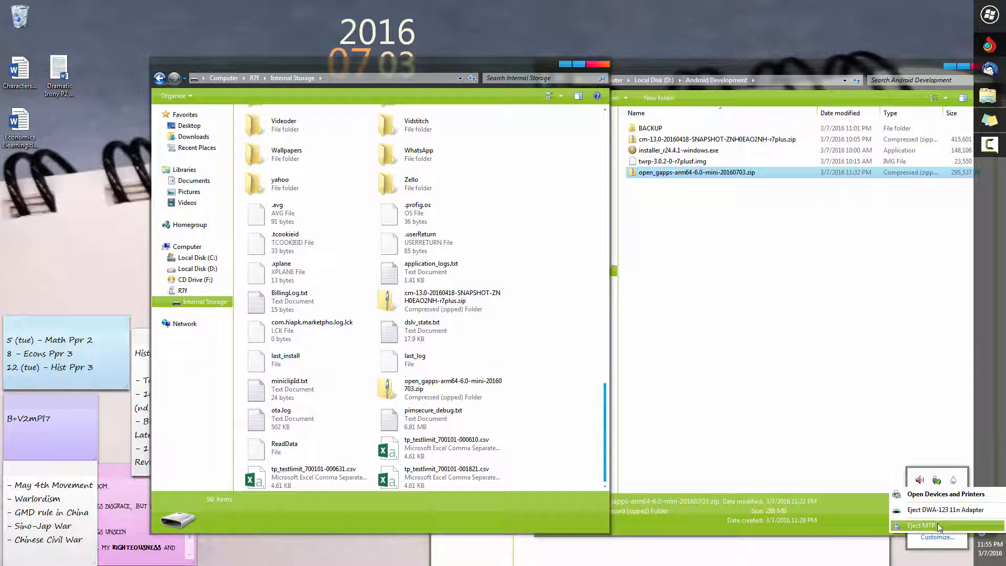